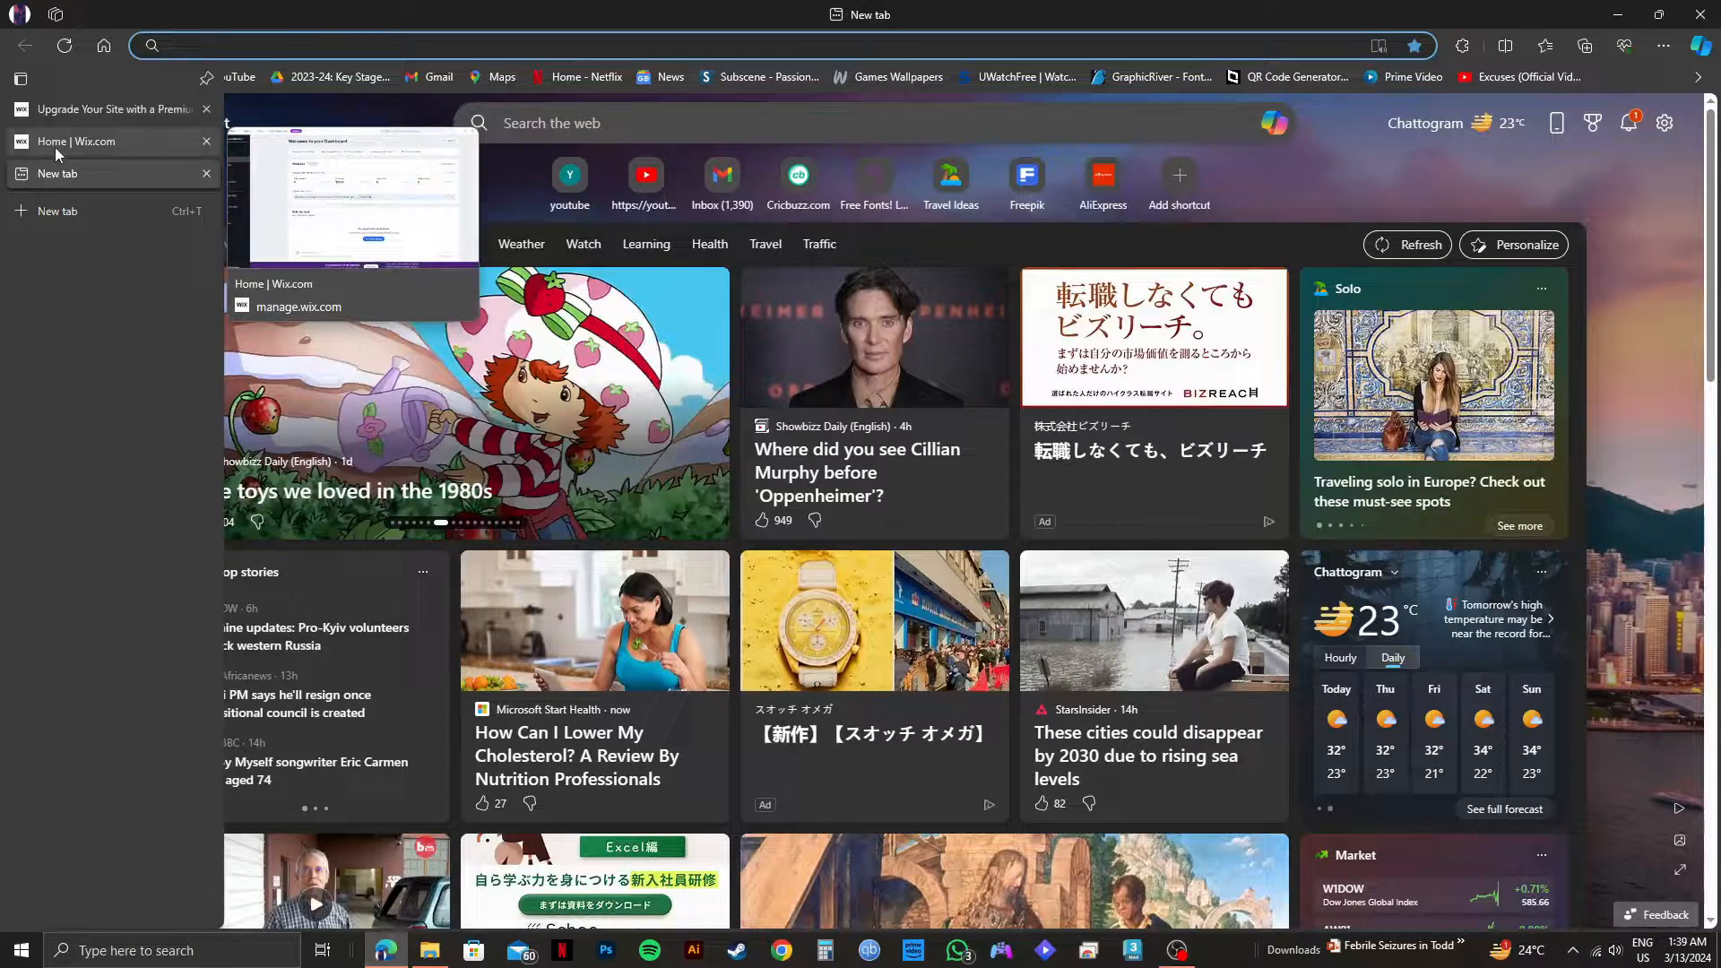
Switch from the blank tab back to the Wix dashboard for the restaurant site.
{"action": "left_click", "coordinate": [104, 143]}
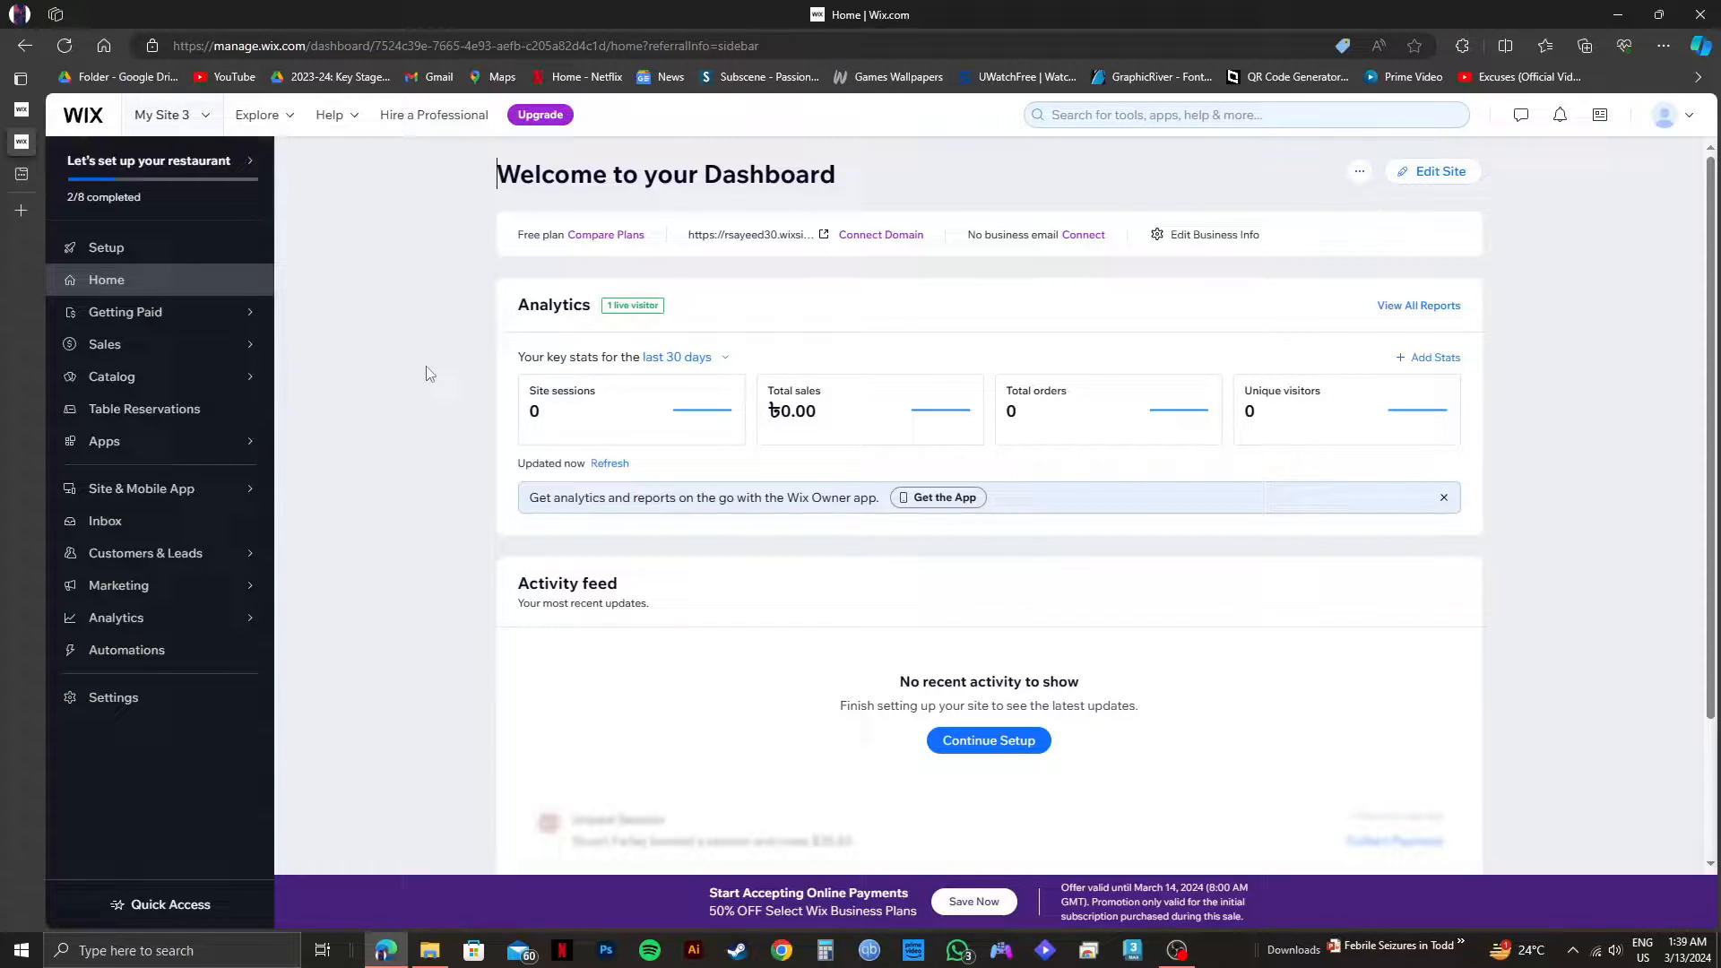
{"action": "mouse_move", "coordinate": [189, 688]}
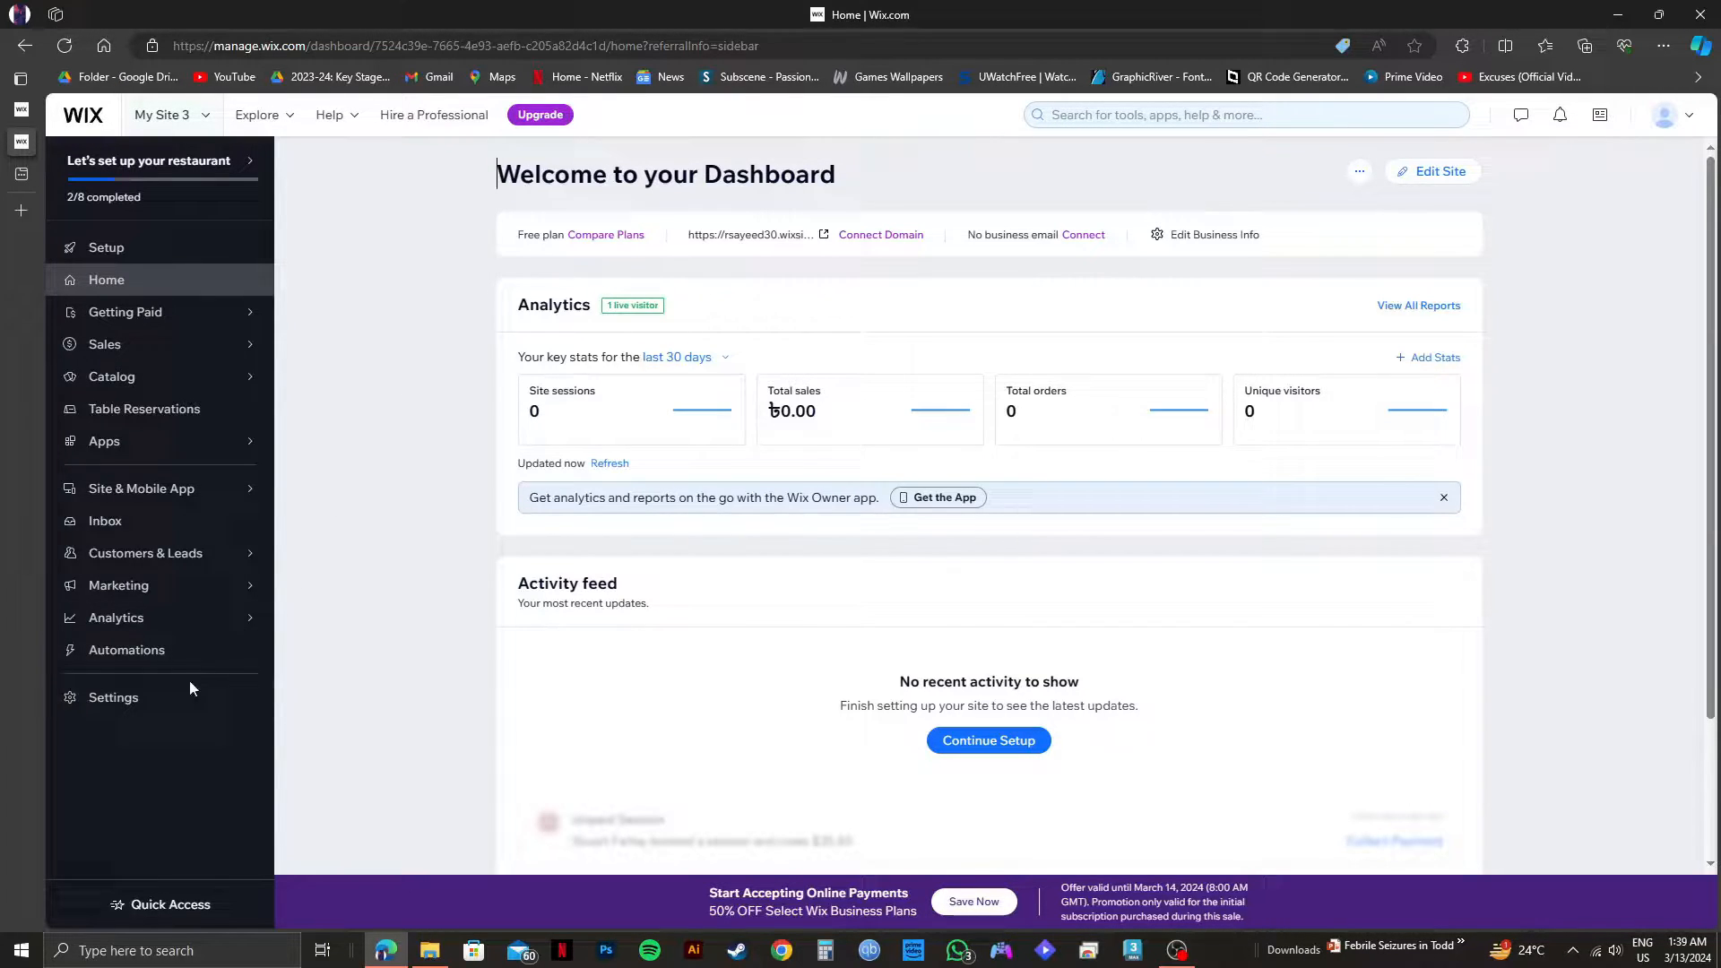
{"action": "mouse_move", "coordinate": [112, 697]}
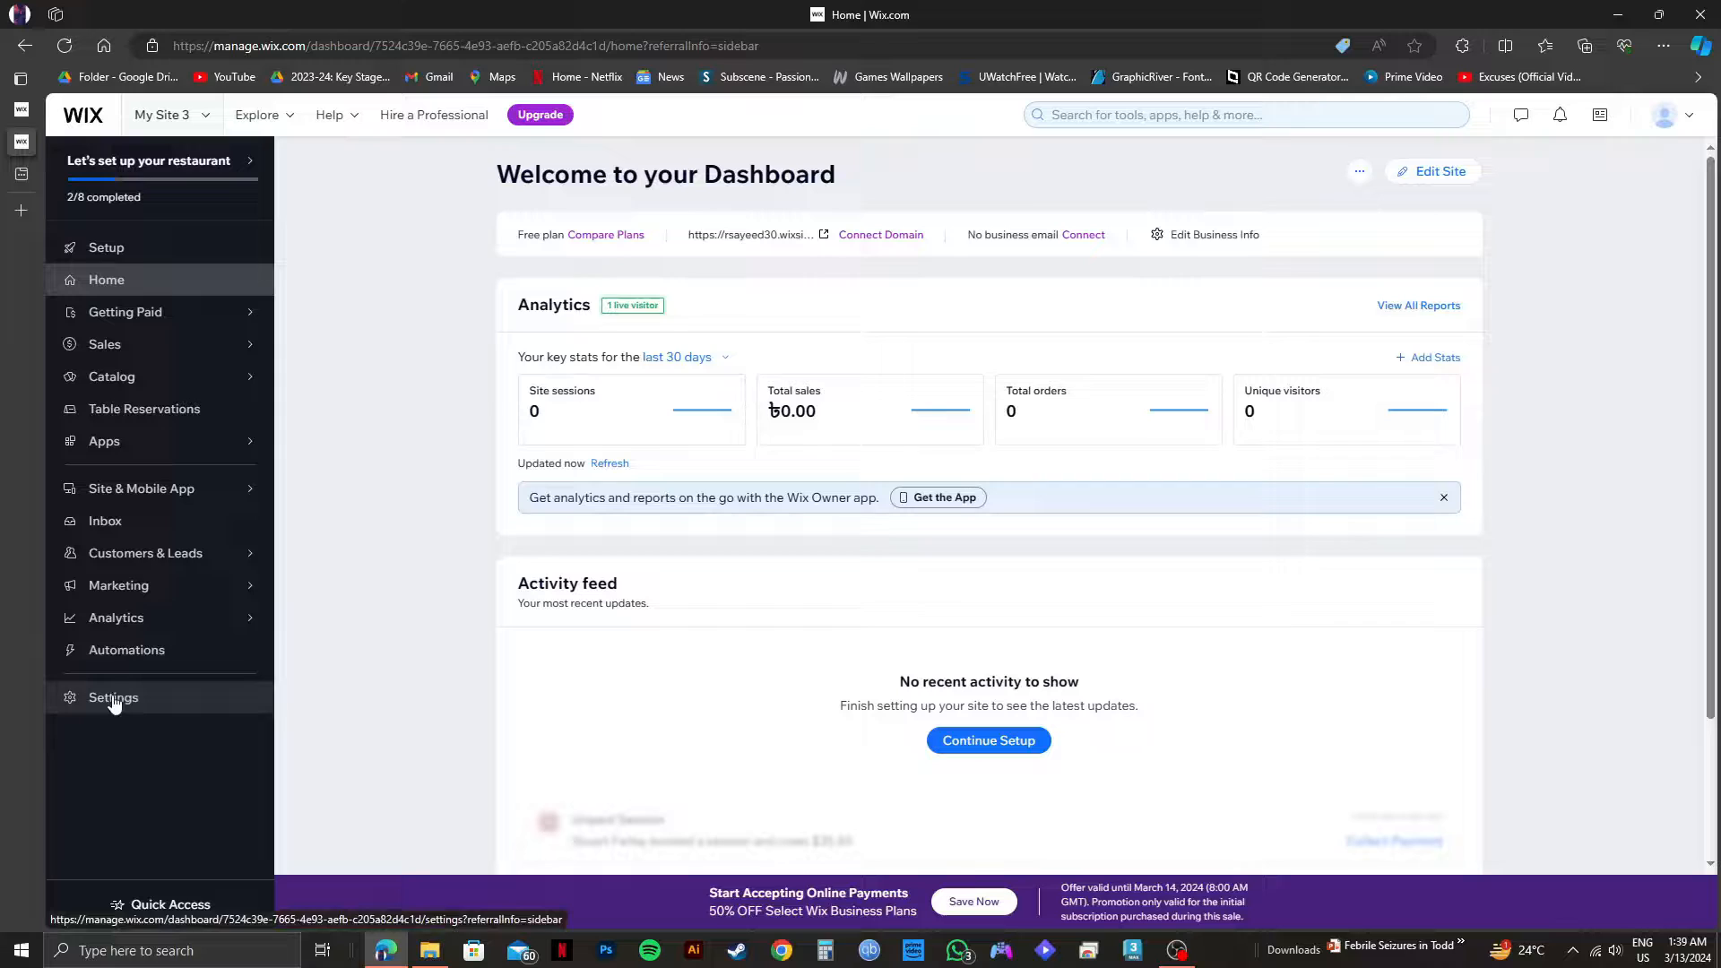
Go to the site's Settings overview from the dashboard sidebar.
{"action": "left_click", "coordinate": [111, 697]}
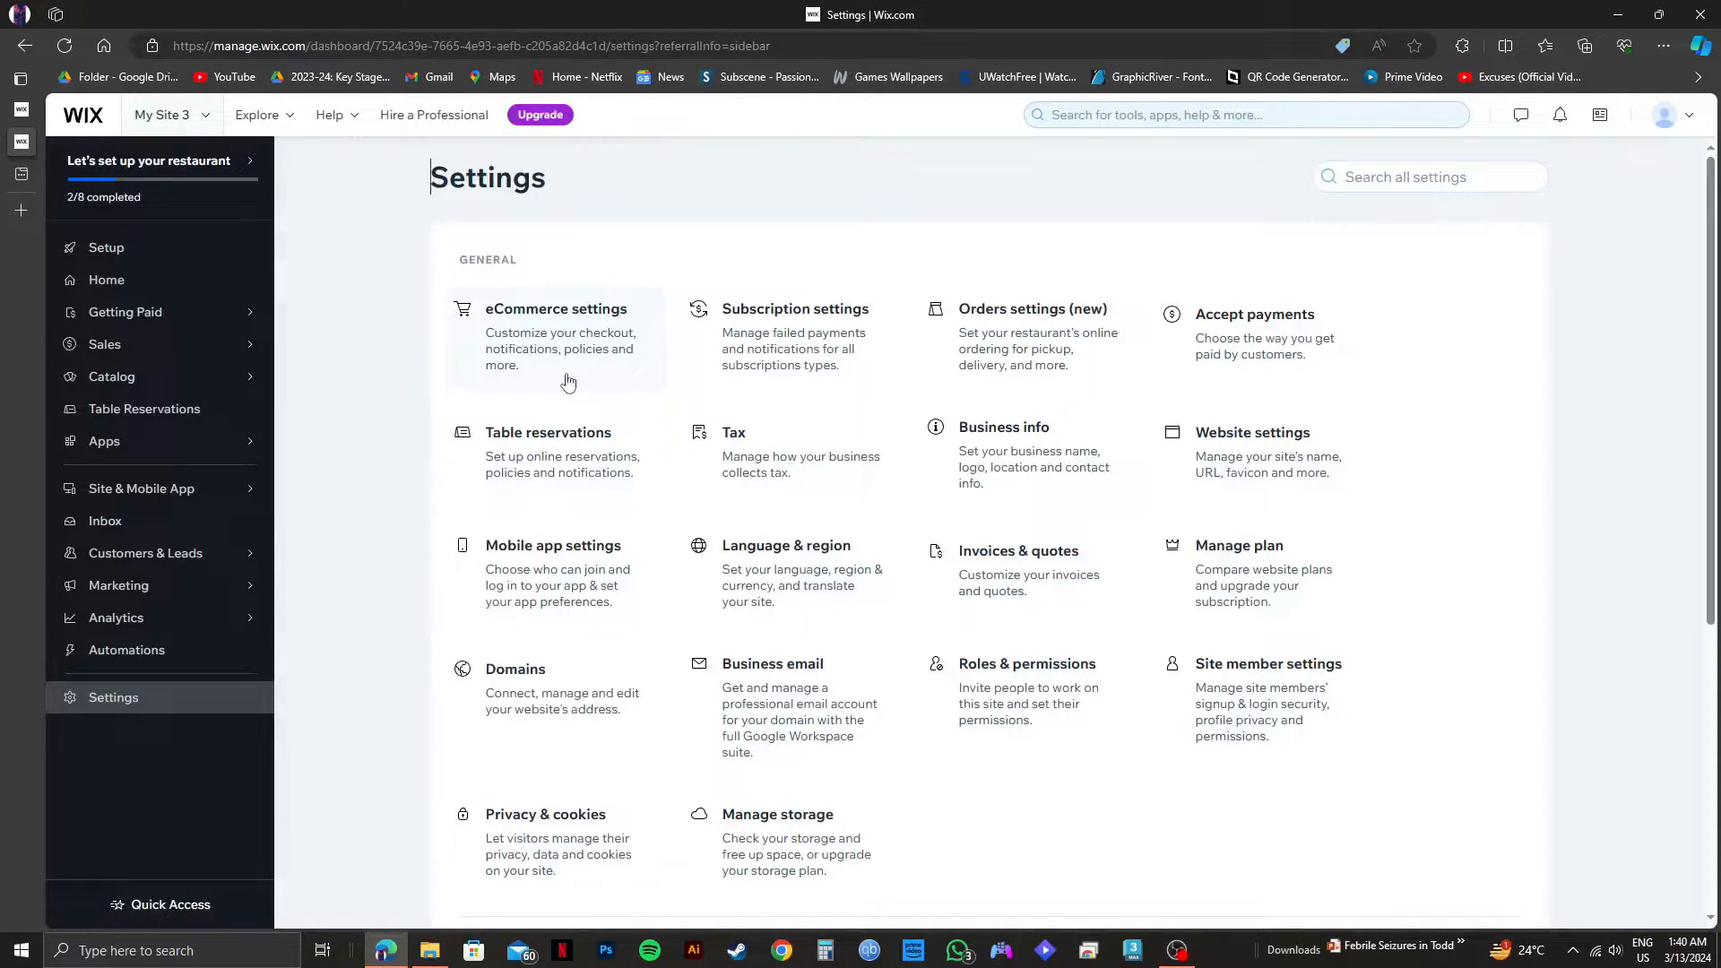
{"action": "mouse_move", "coordinate": [1236, 568]}
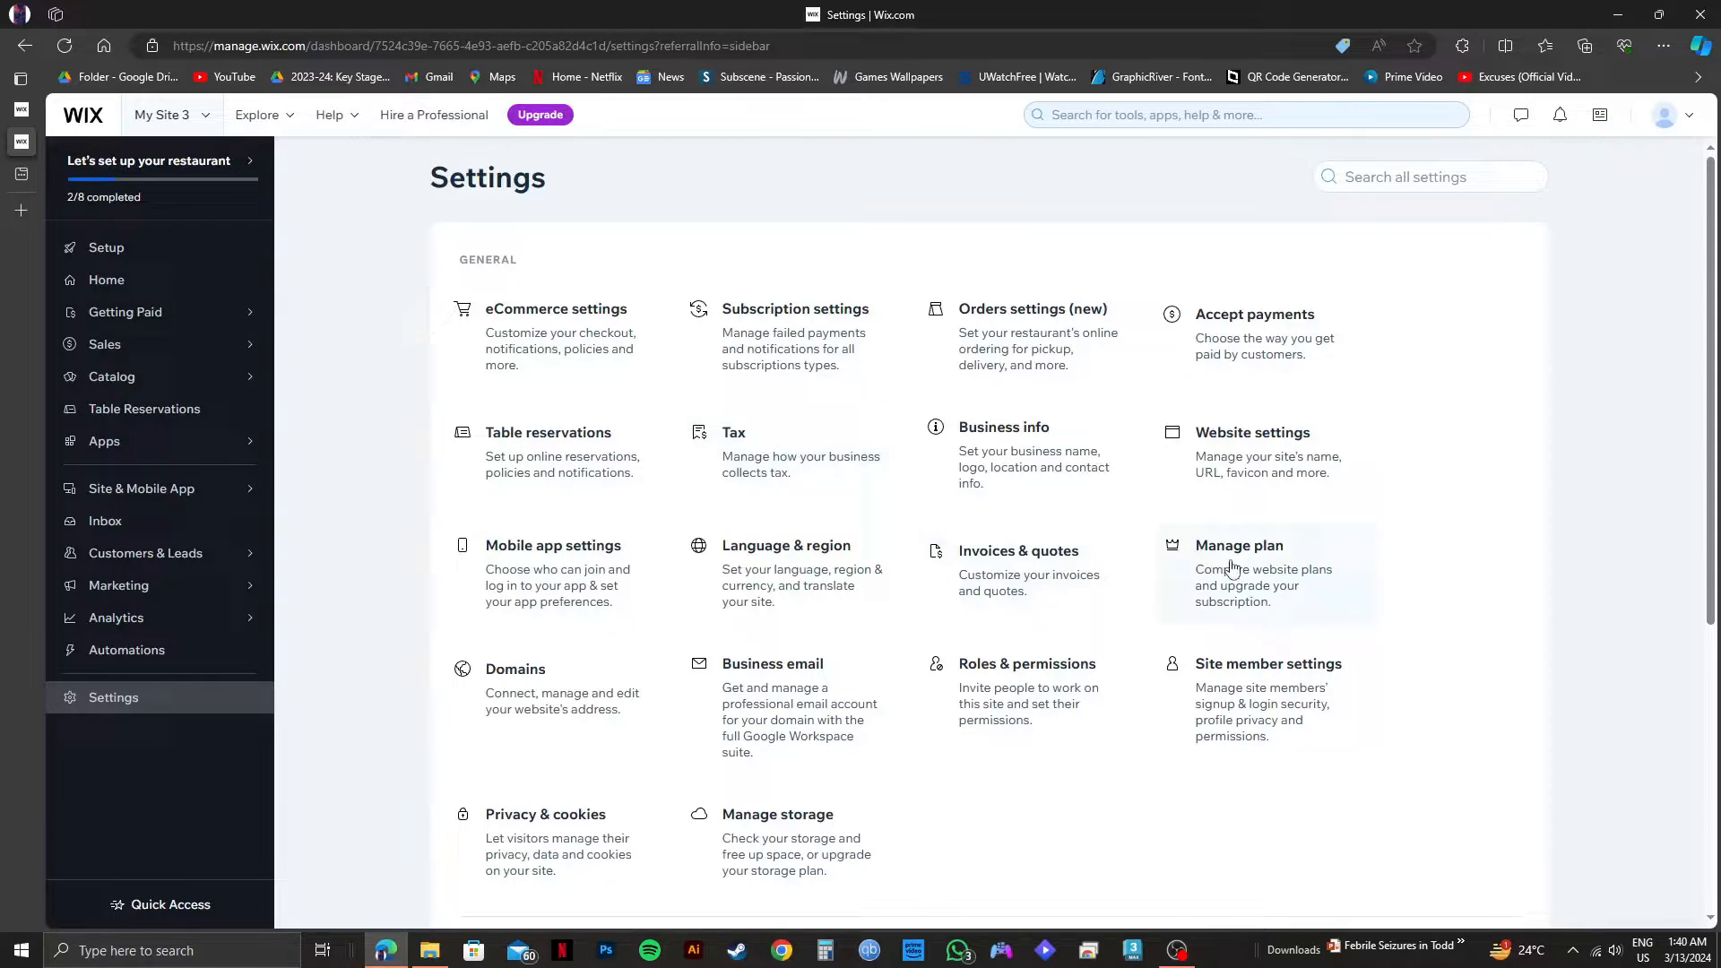
{"action": "mouse_move", "coordinate": [1289, 461]}
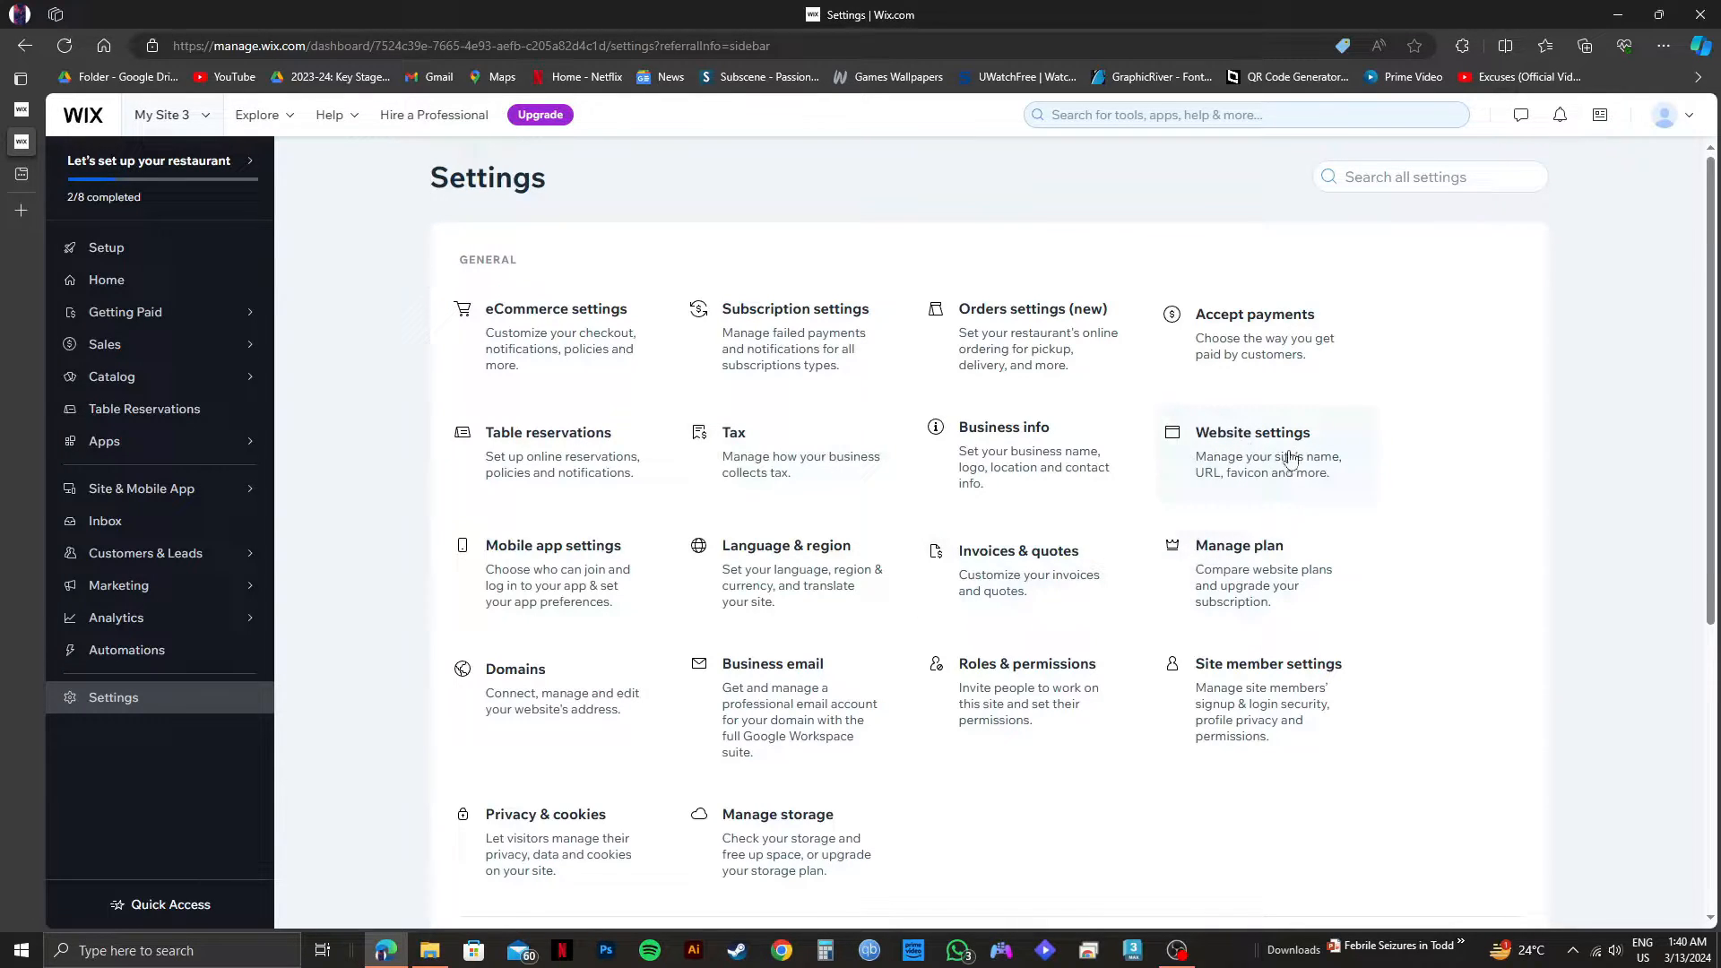
Enter Website Settings and bring the 'my-restaurant' free domain address into view.
{"action": "left_click", "coordinate": [1251, 431]}
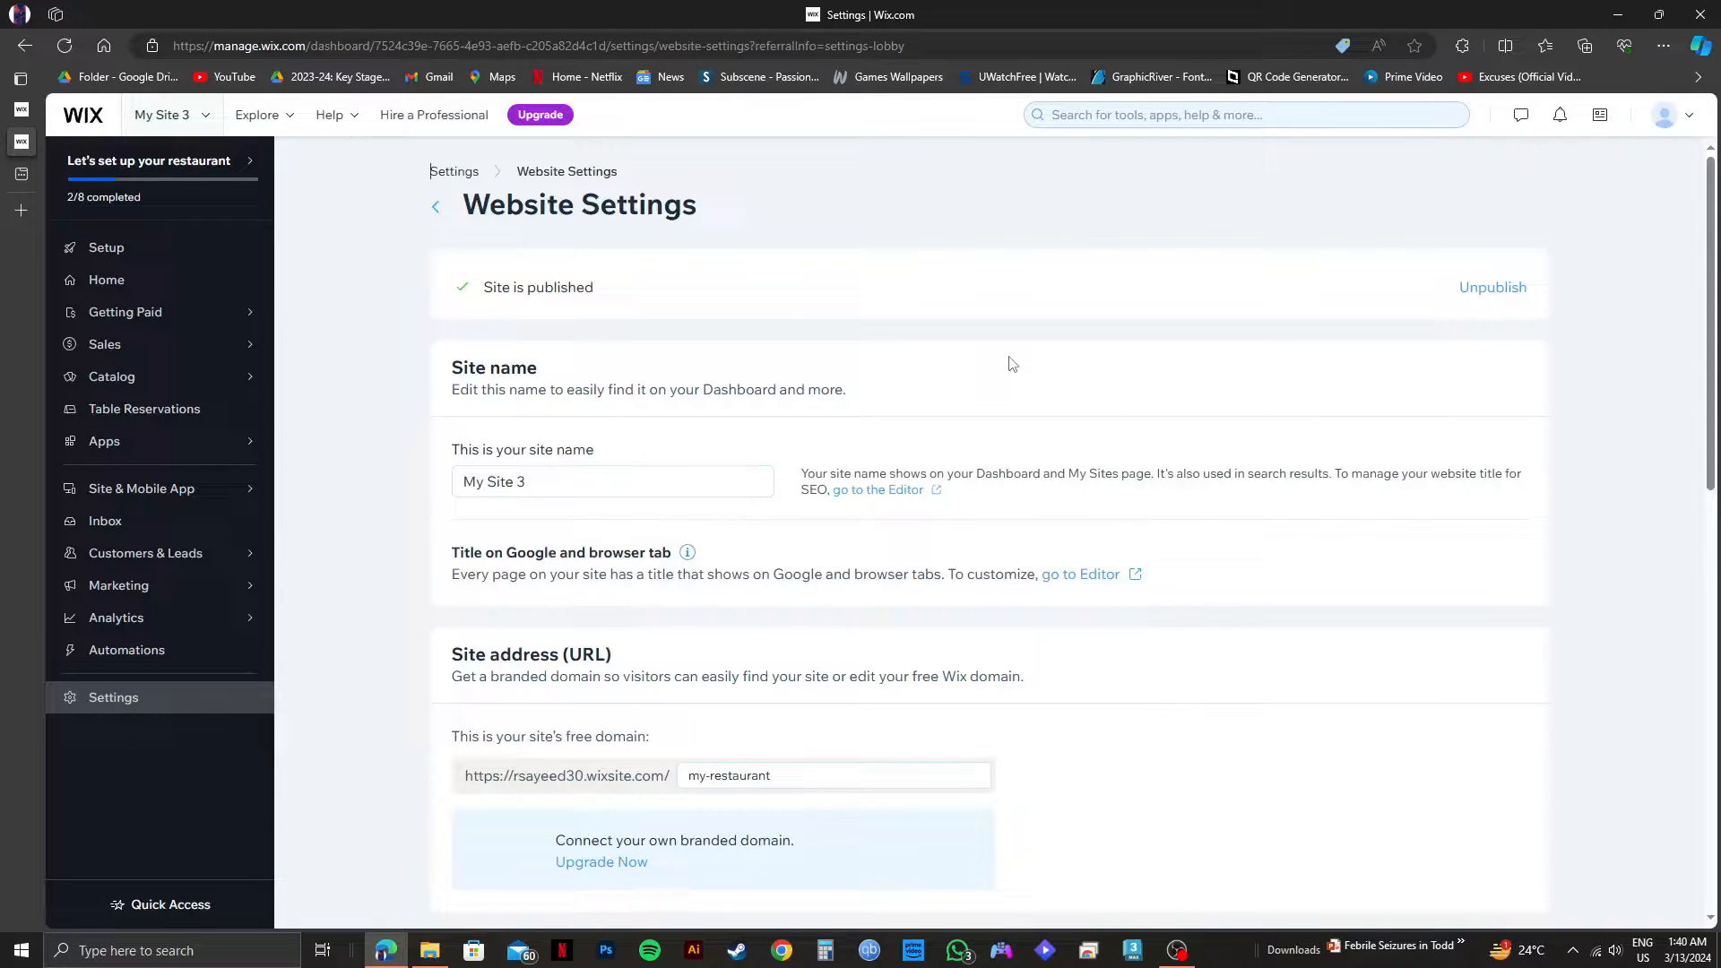
{"action": "scroll", "scroll_direction": "down", "scroll_amount": 3}
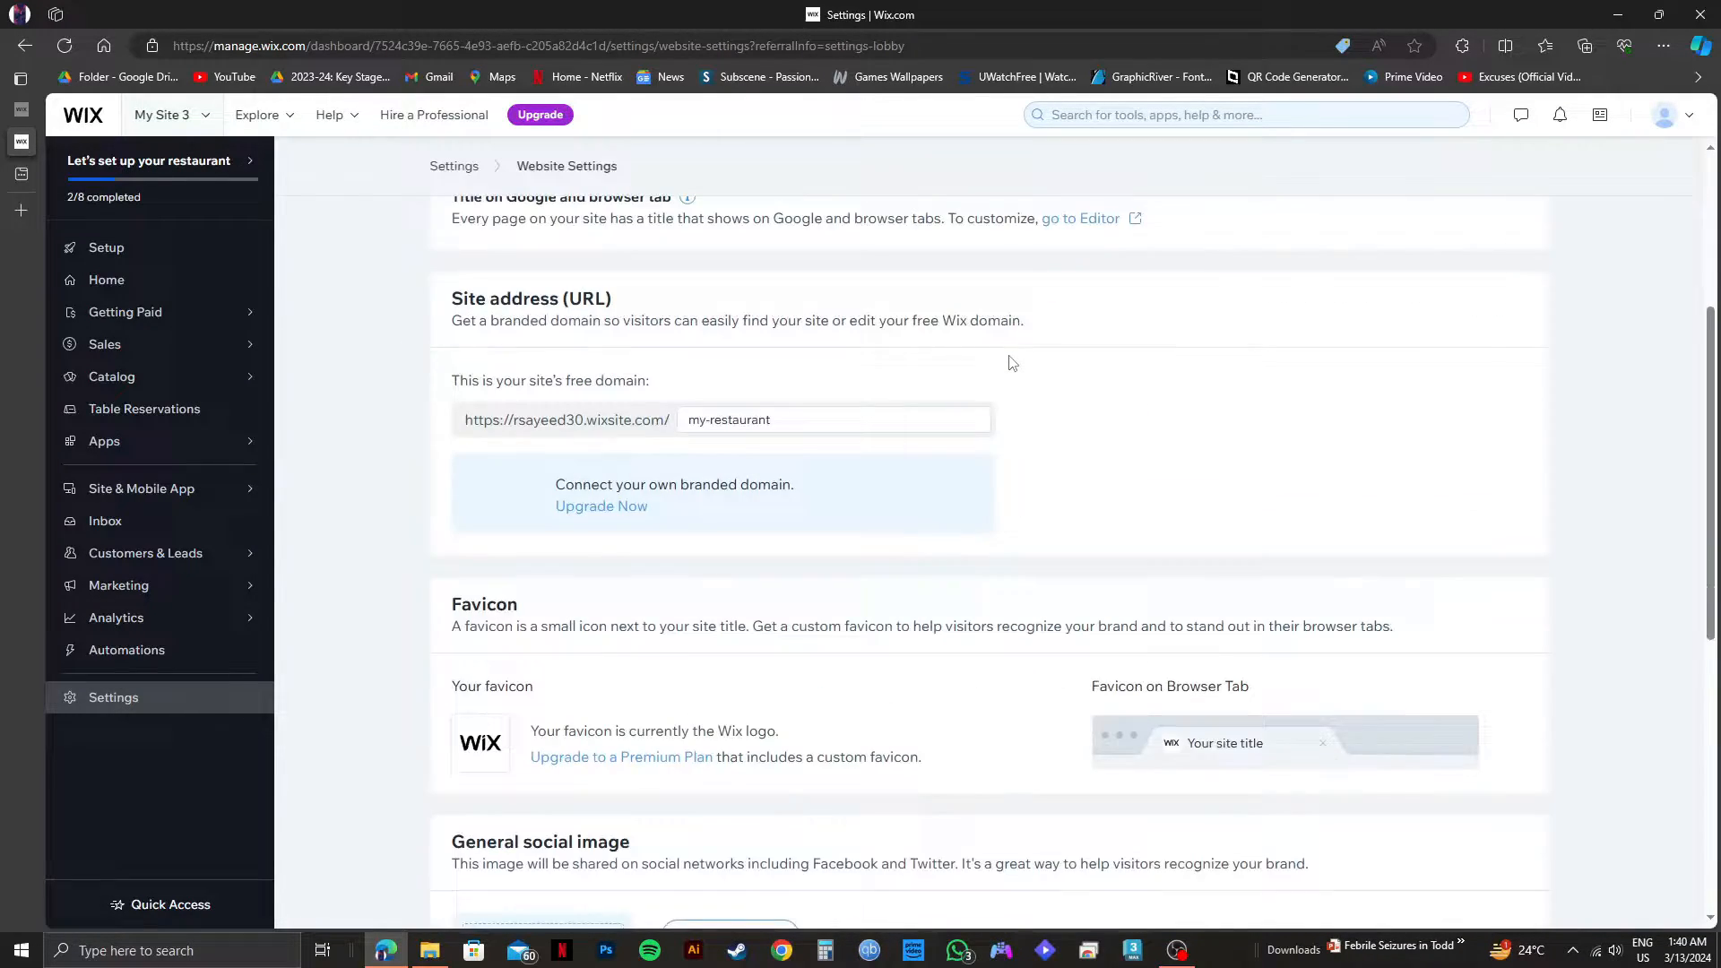
{"action": "scroll", "scroll_direction": "up", "scroll_amount": 3}
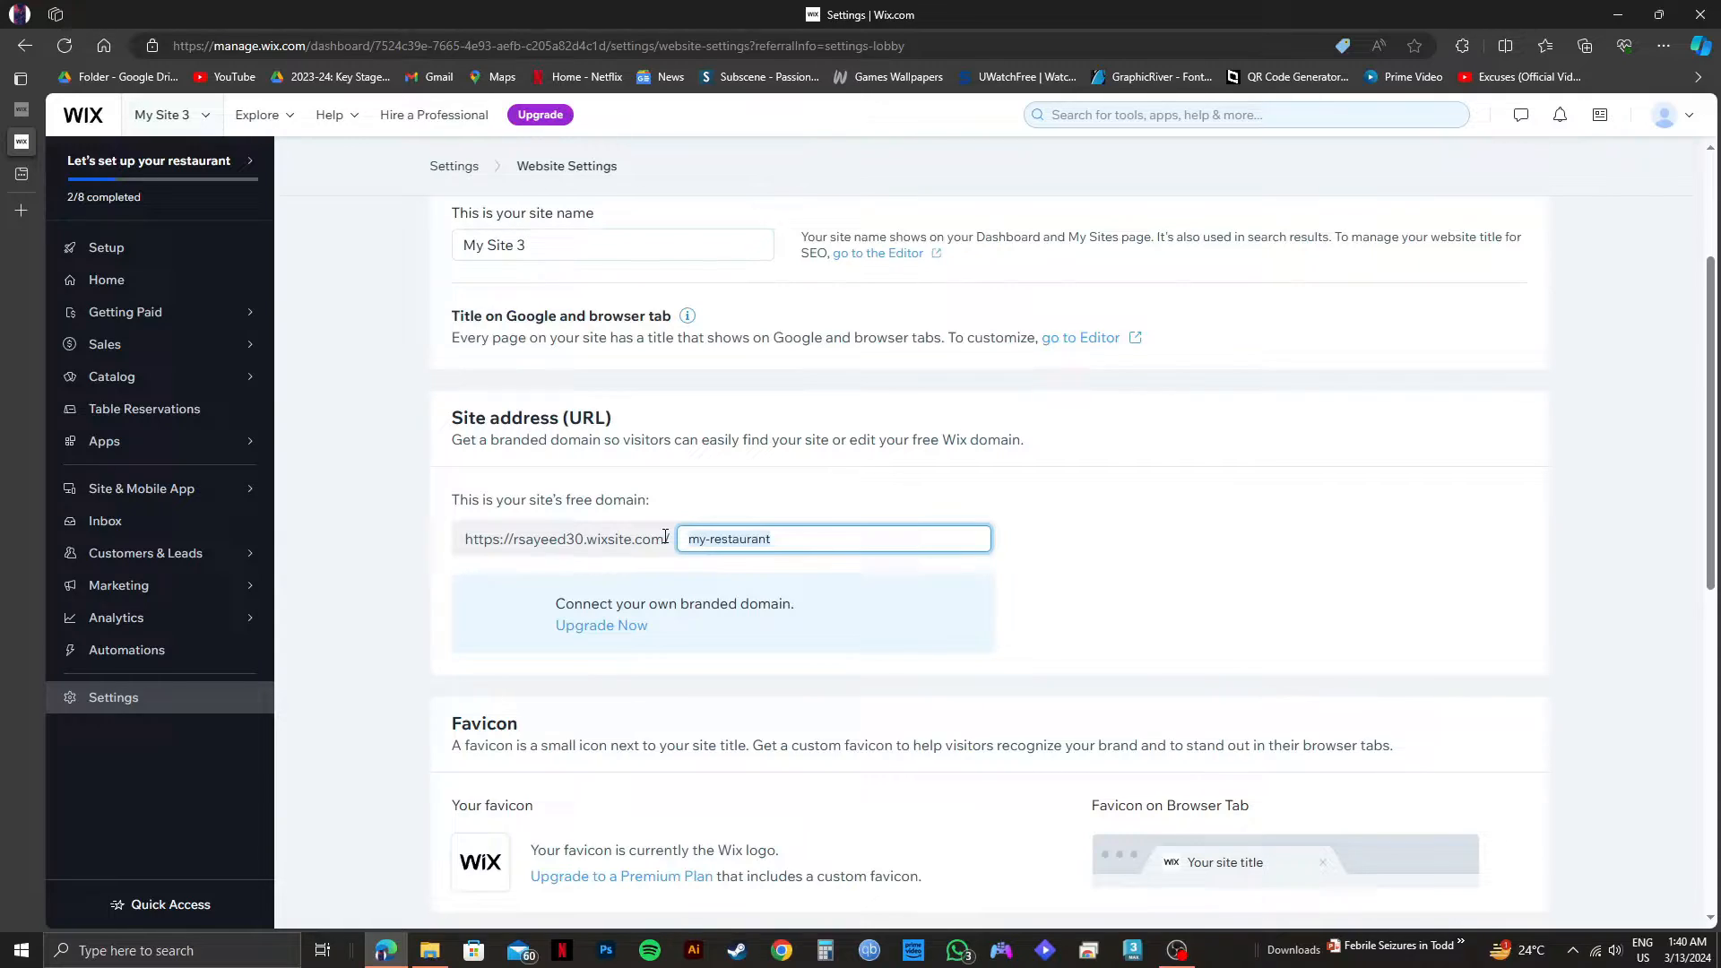
Replace the free domain URL ending 'my-restaurant' with 'restaurant'.
{"action": "type", "text": "rest"}
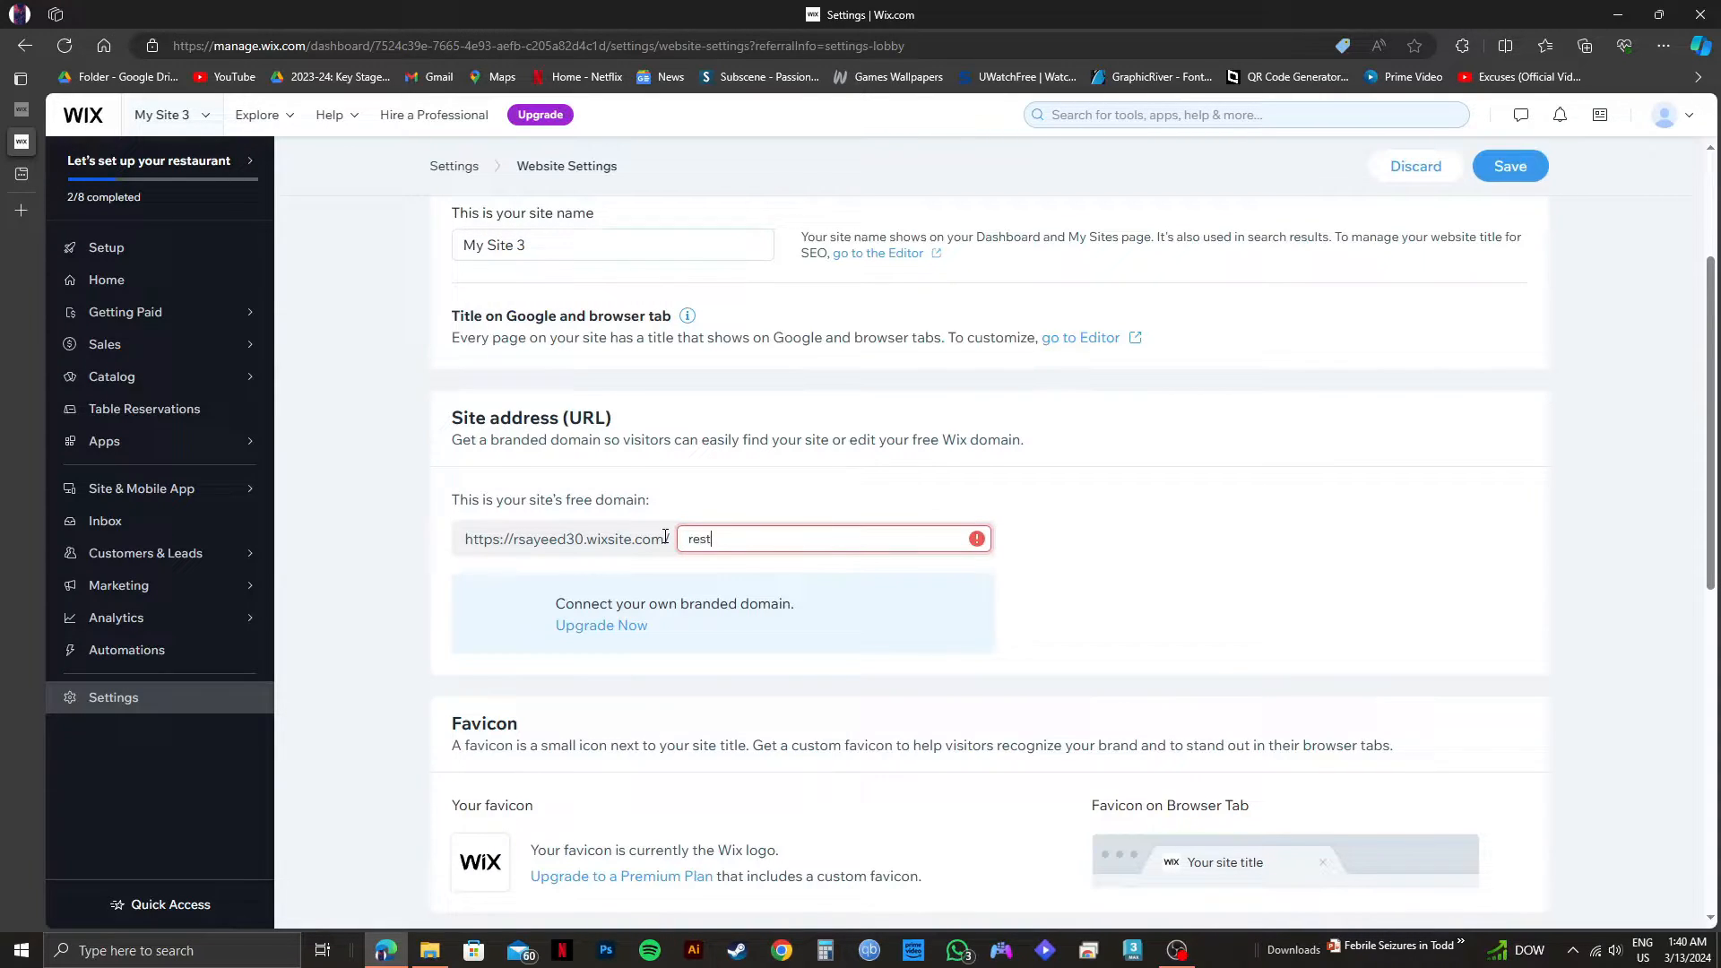
{"action": "type", "text": "aurant"}
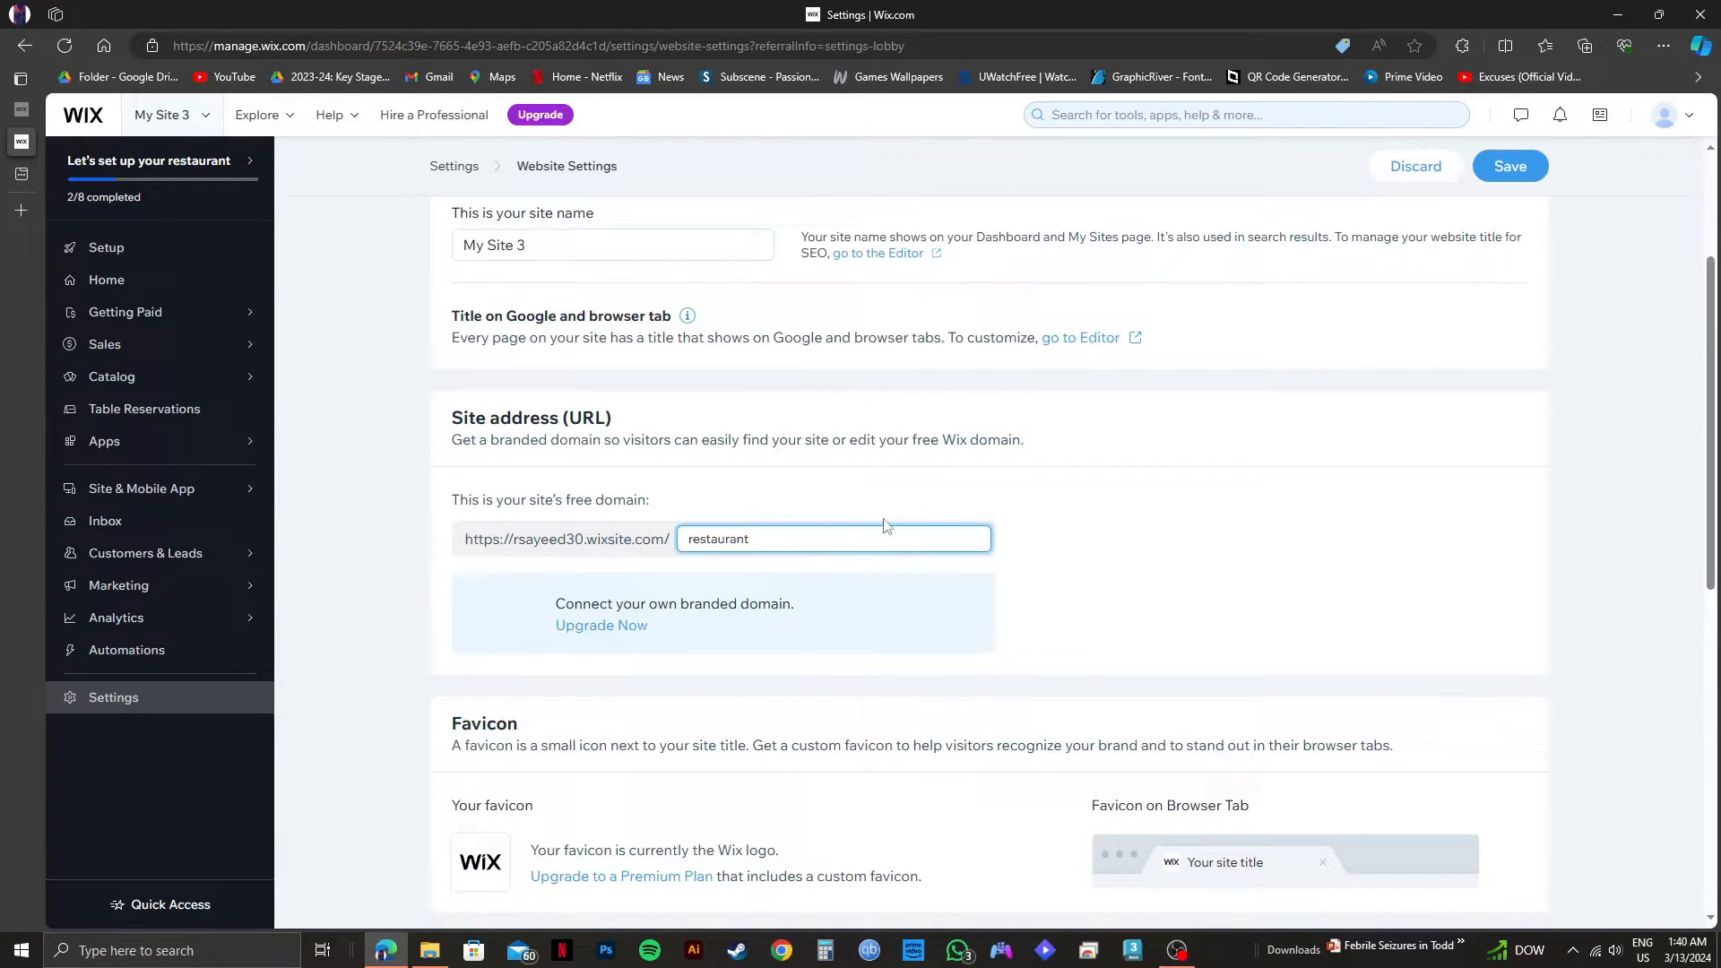
{"action": "scroll", "scroll_direction": "up", "scroll_amount": 3}
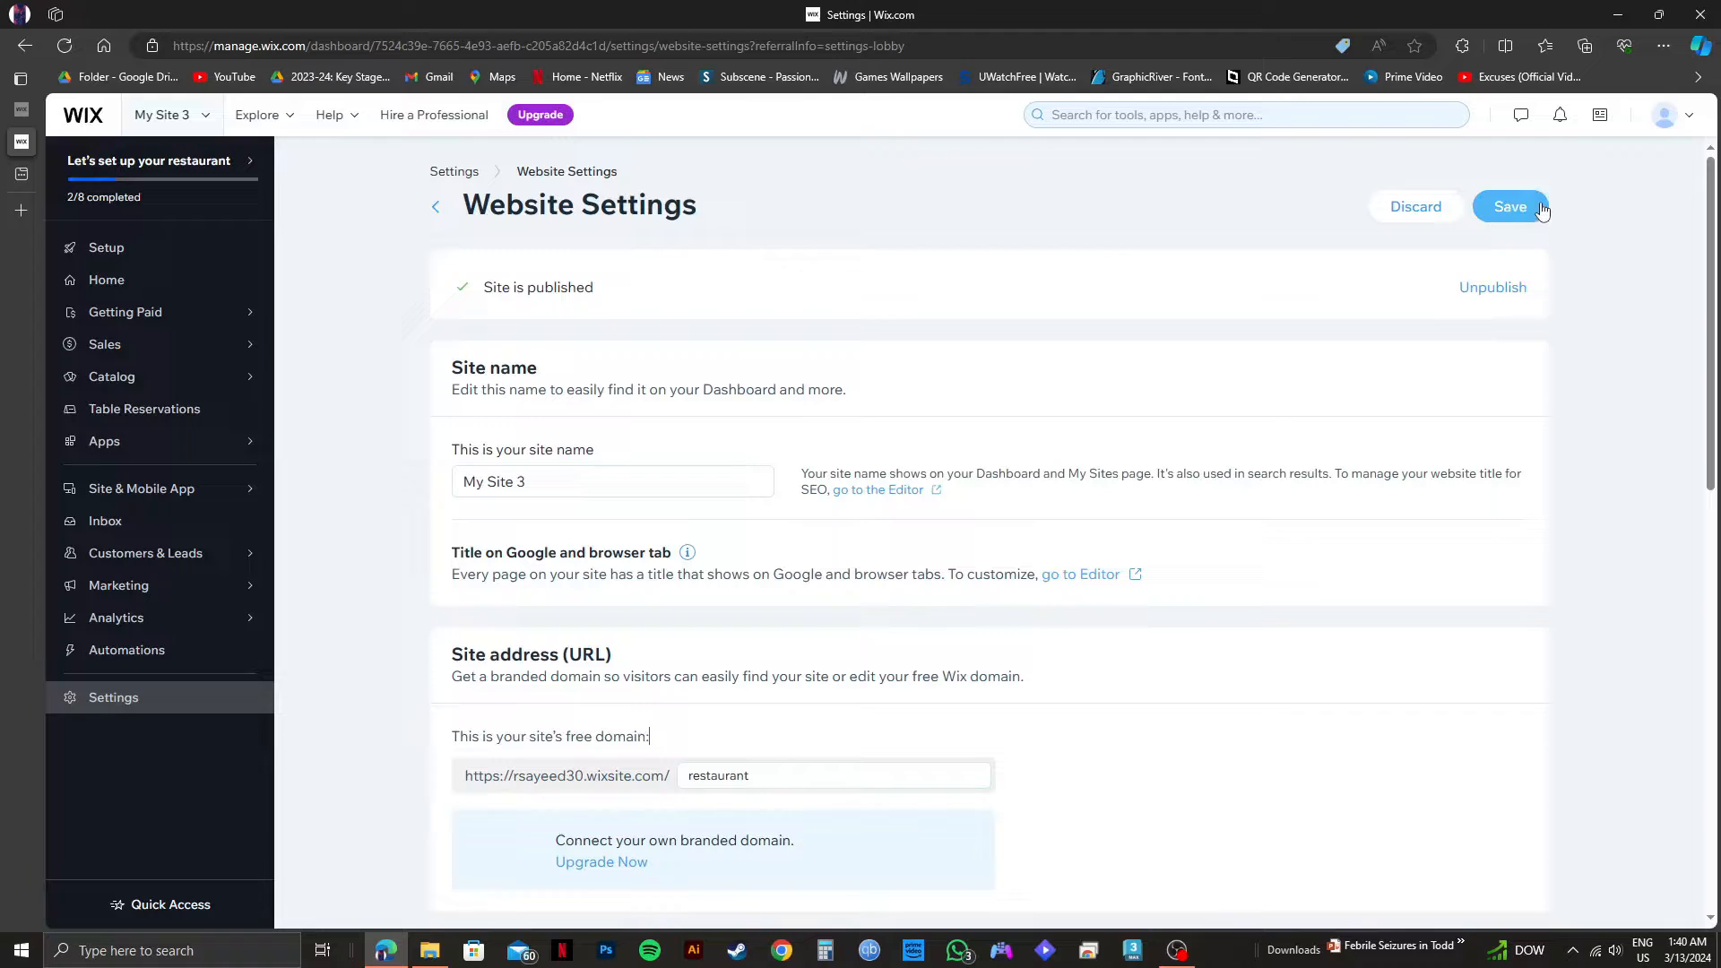
Save the new free domain address 'restaurant' so the site URL updates.
{"action": "left_click", "coordinate": [1509, 206]}
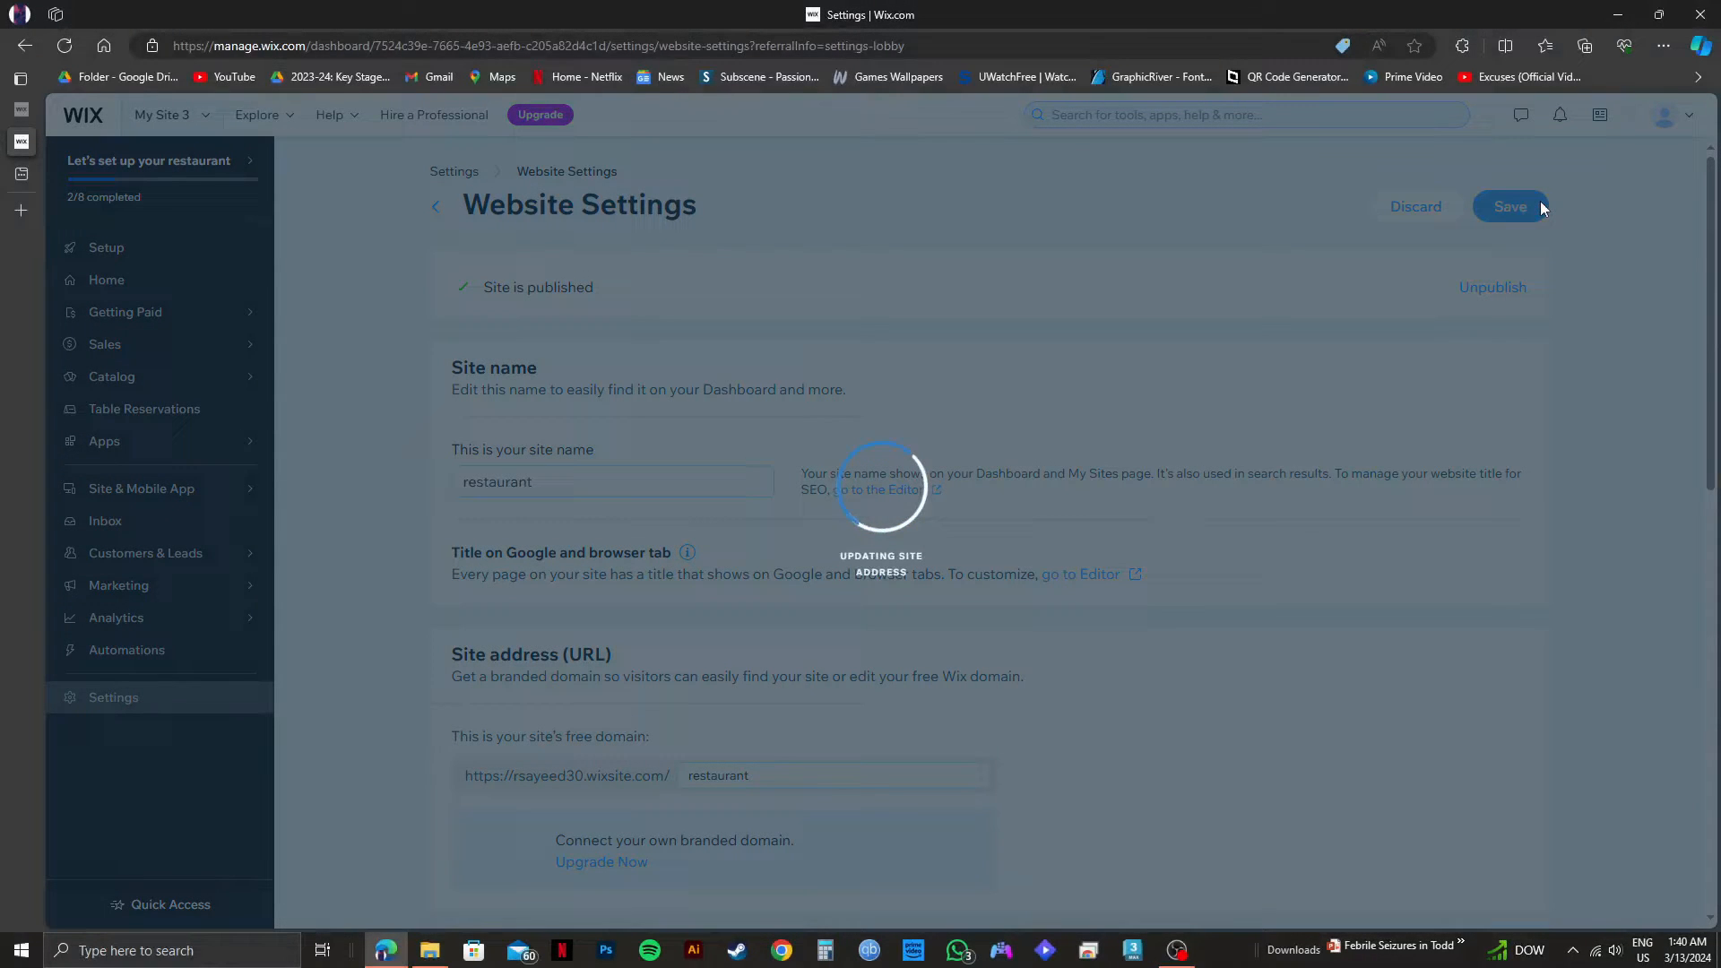
{"action": "left_click", "coordinate": [1509, 206]}
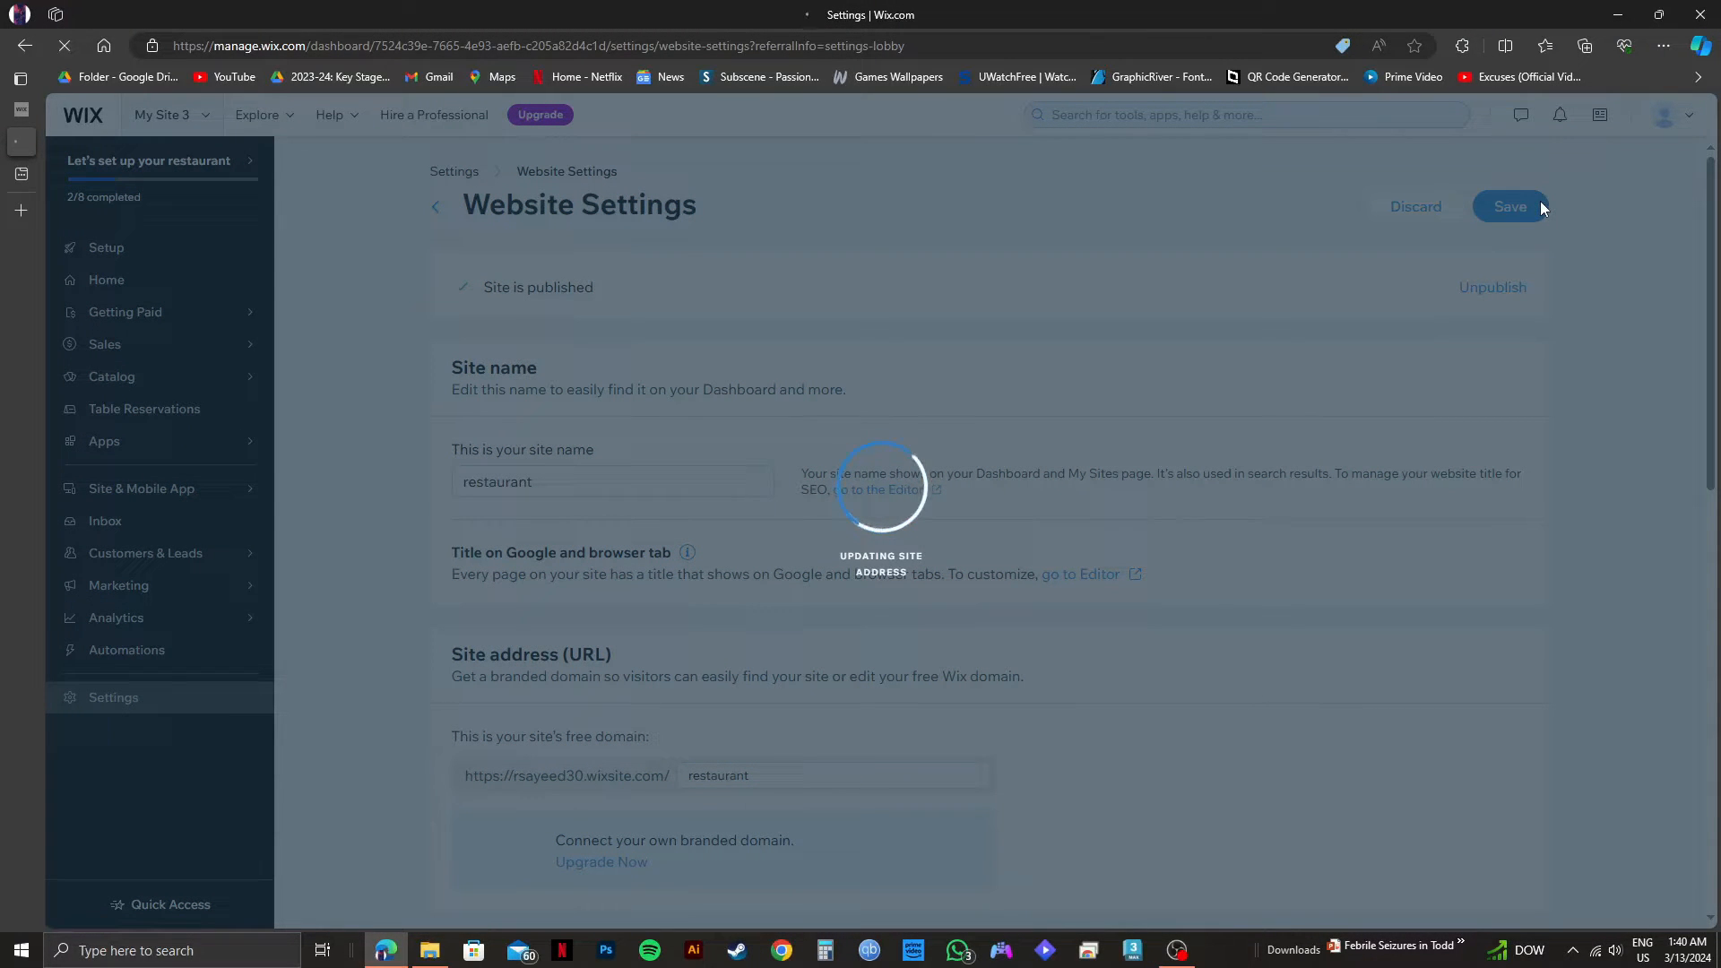
{"action": "left_click", "coordinate": [1509, 206]}
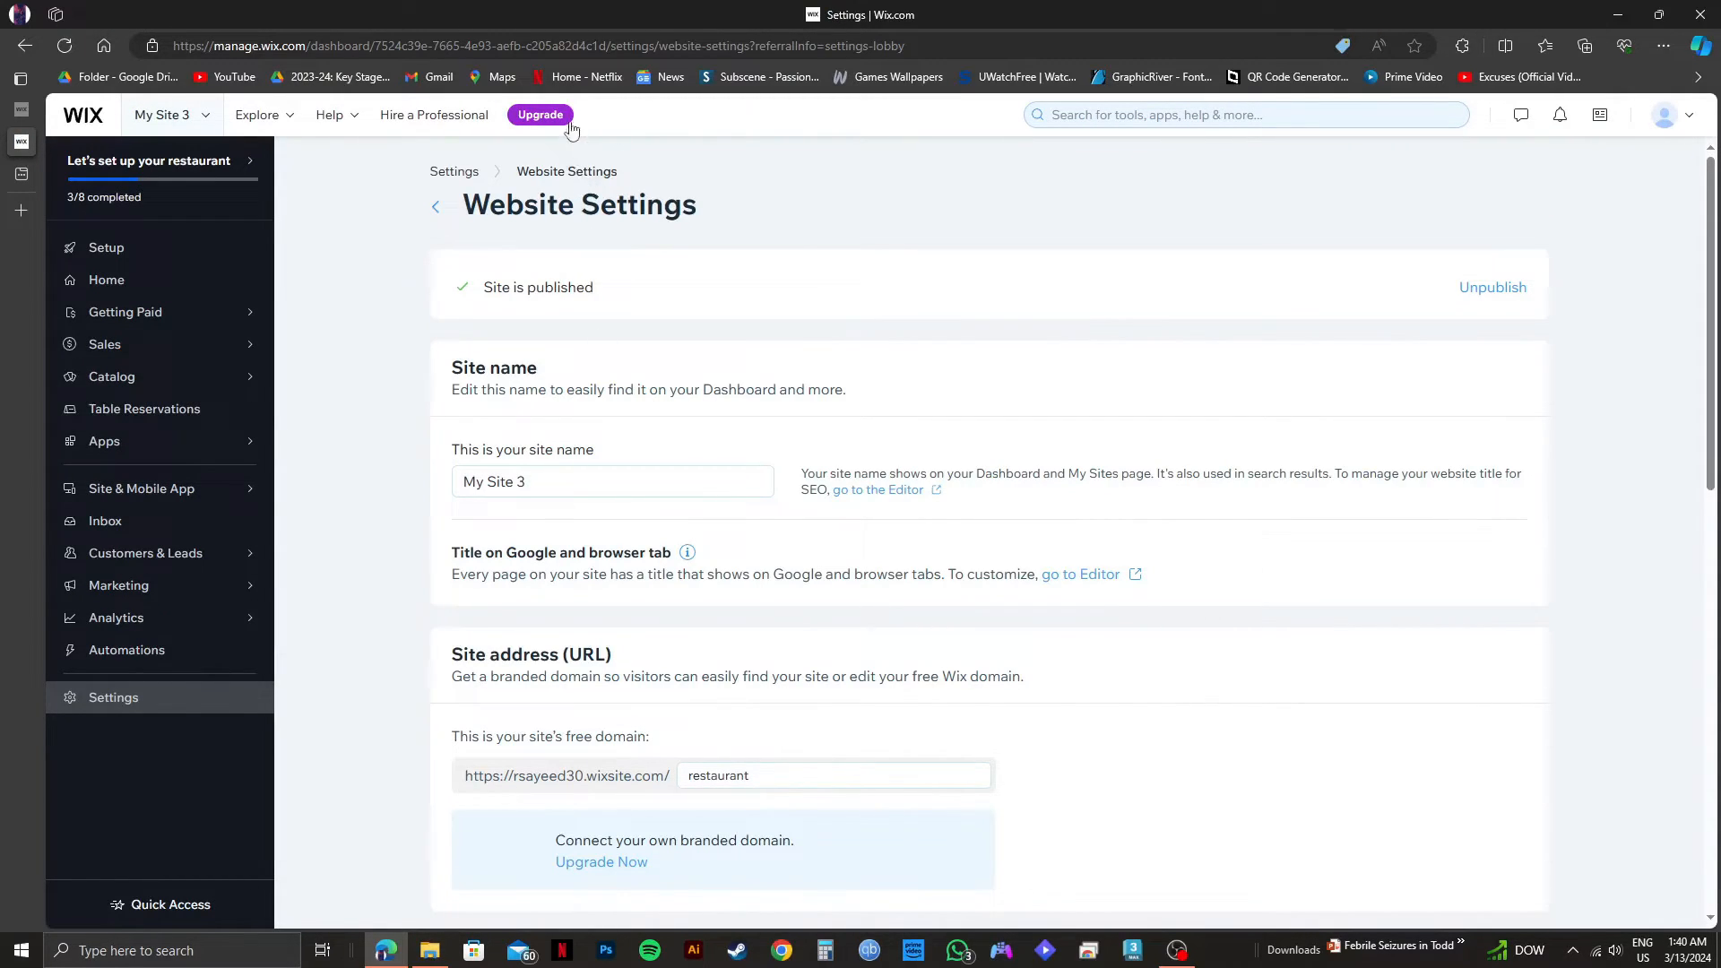
{"action": "mouse_move", "coordinate": [537, 113]}
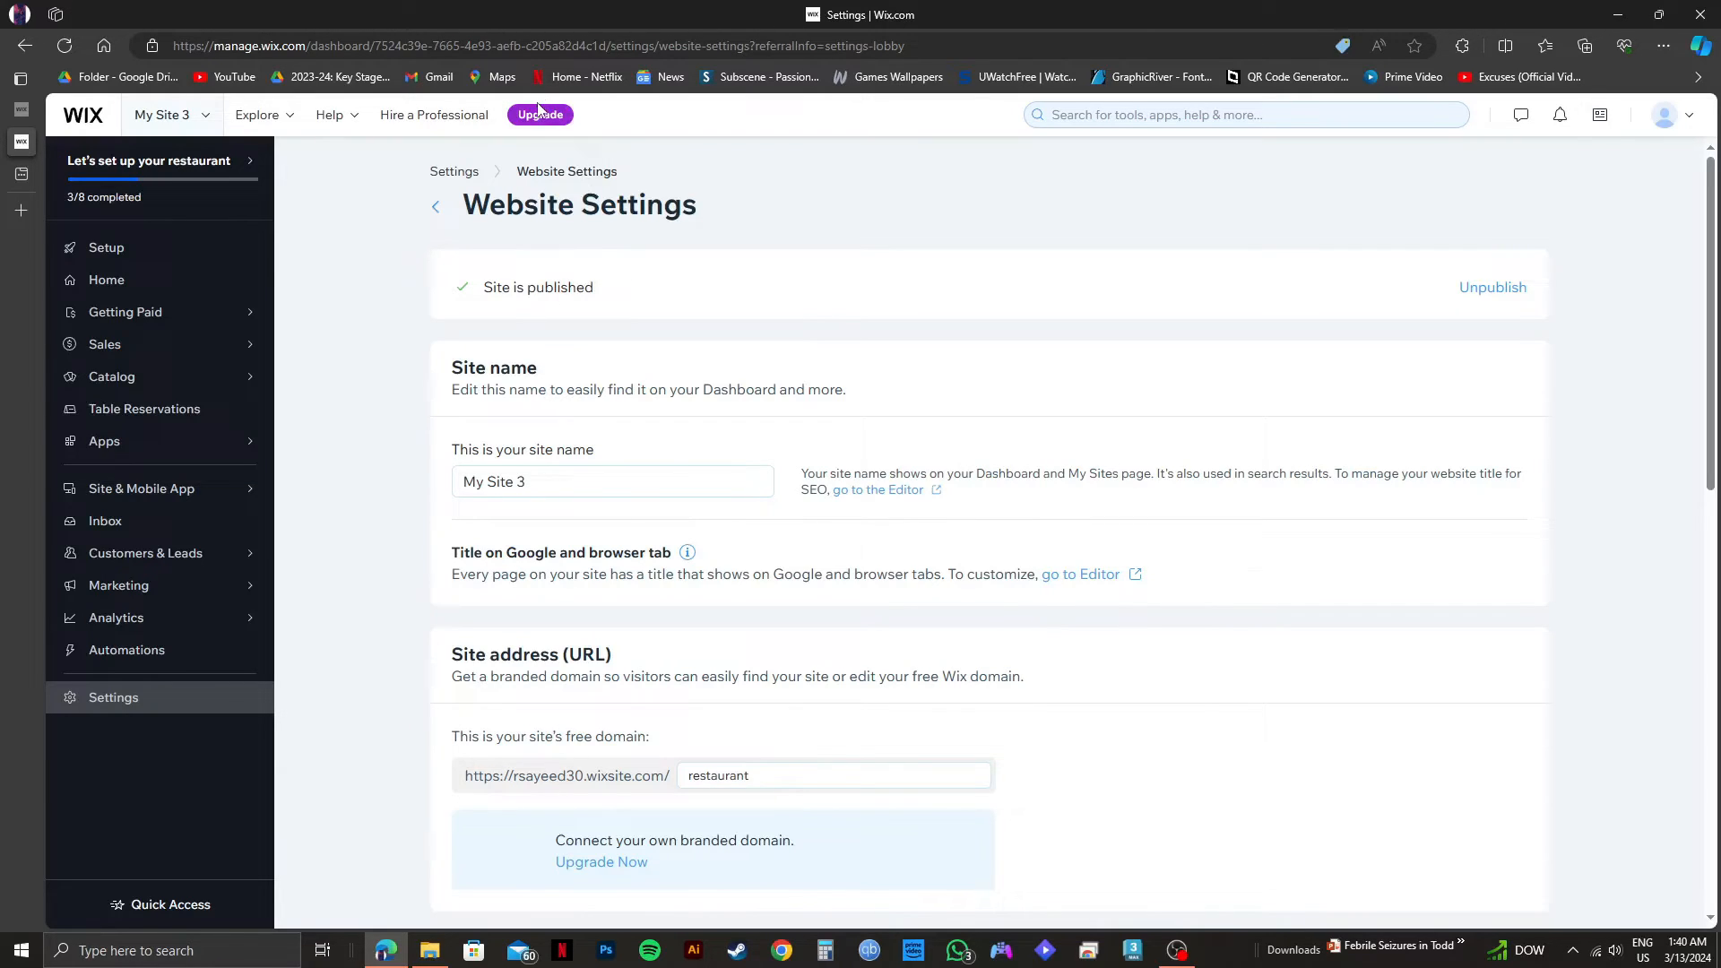
{"action": "mouse_move", "coordinate": [875, 299]}
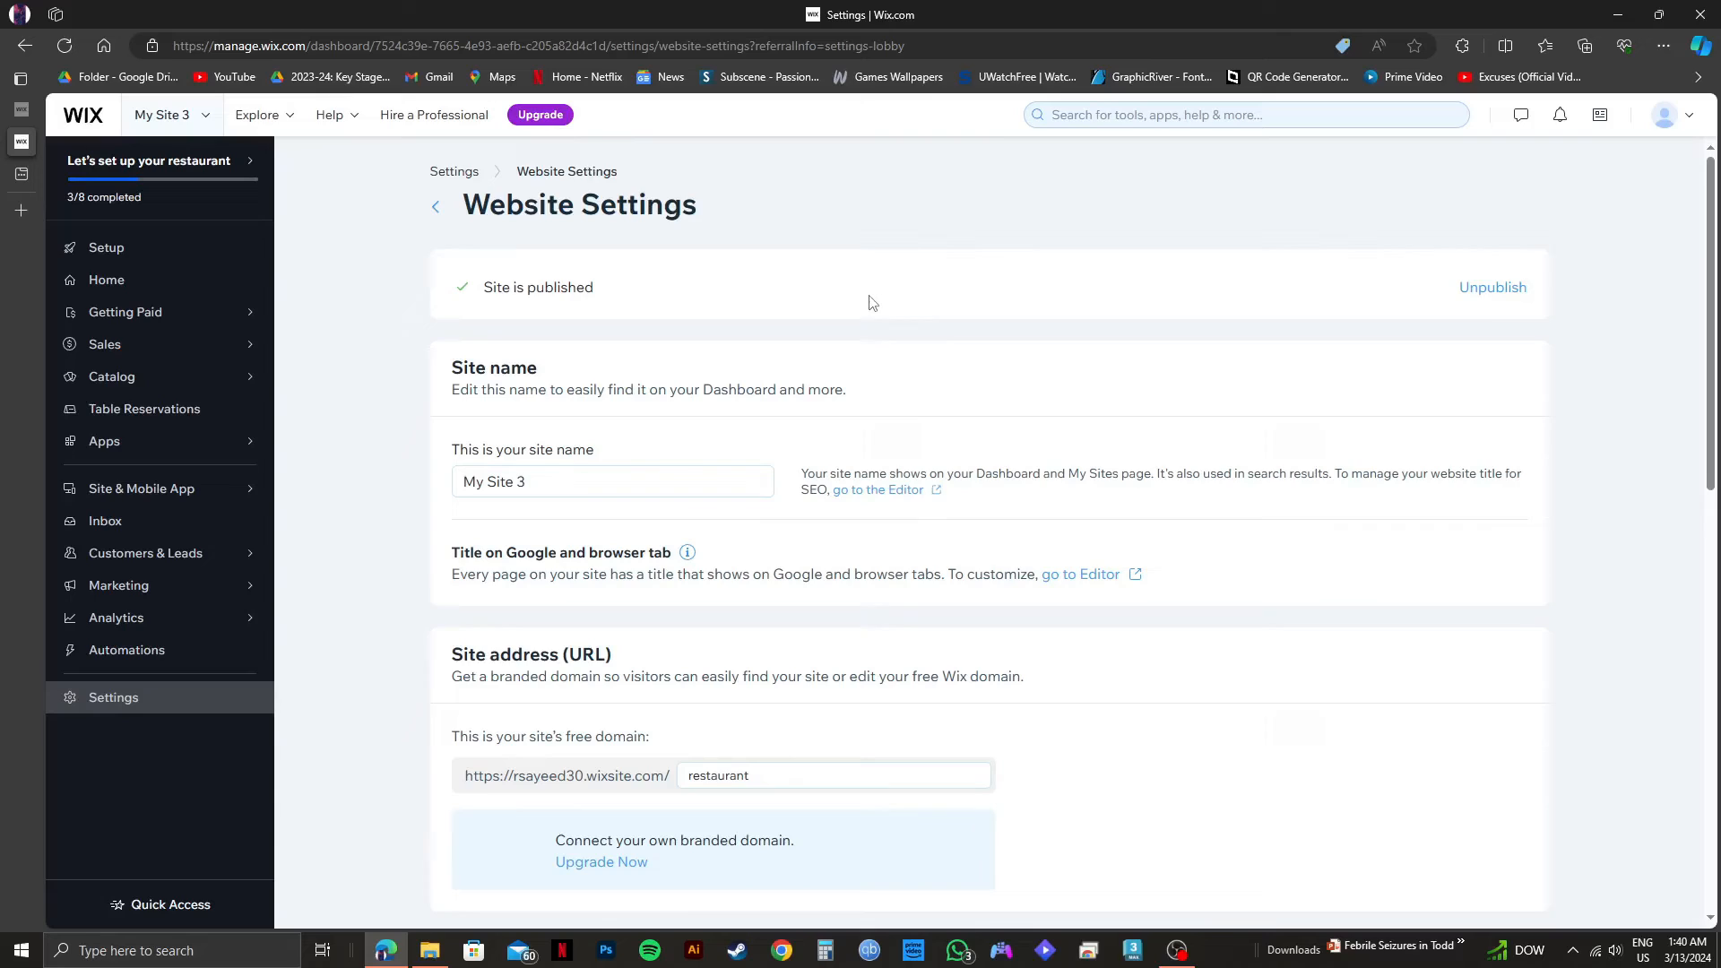
{"action": "mouse_move", "coordinate": [554, 99]}
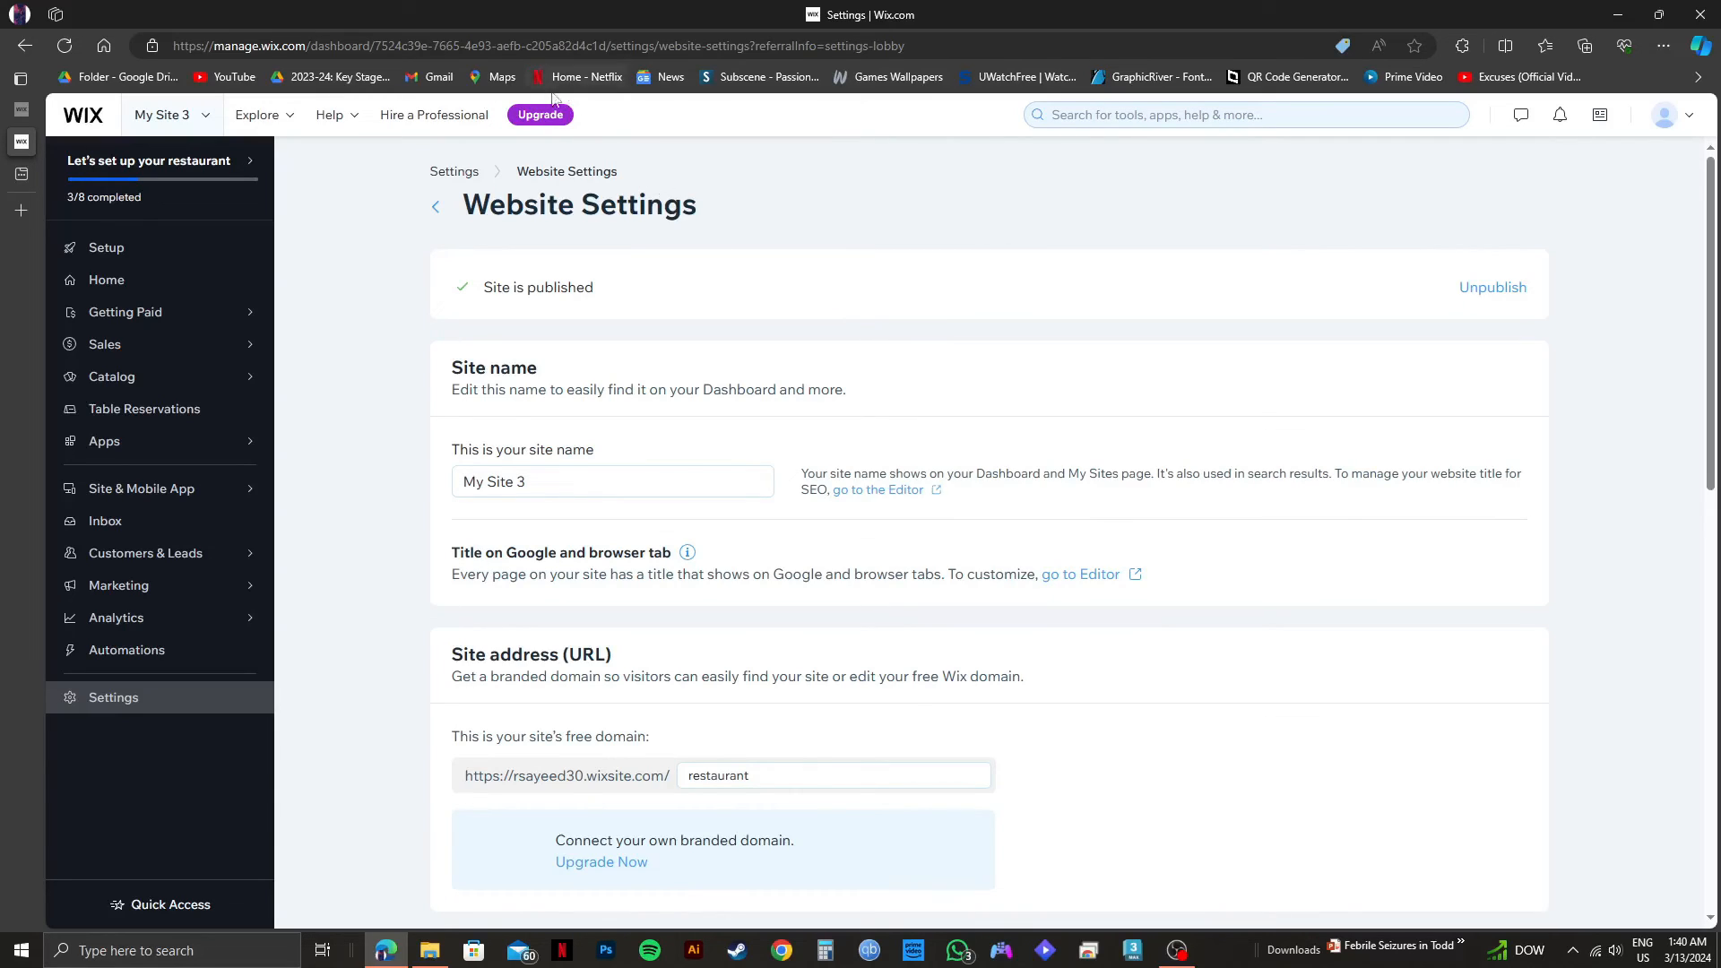